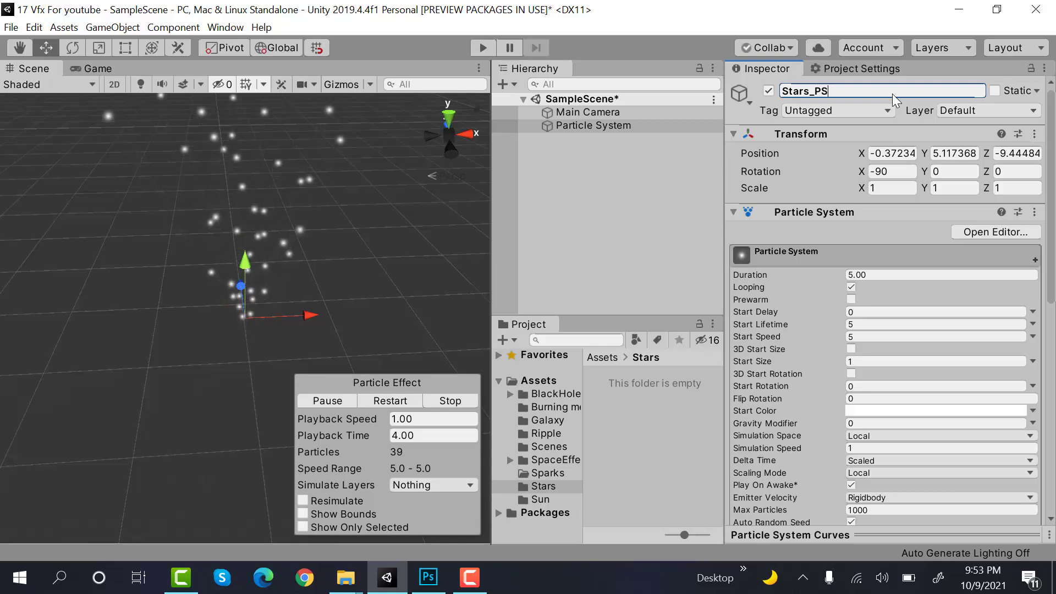
- Reset the Stars_PS transform to the origin and set Position Y to 100
left_click(1036, 132)
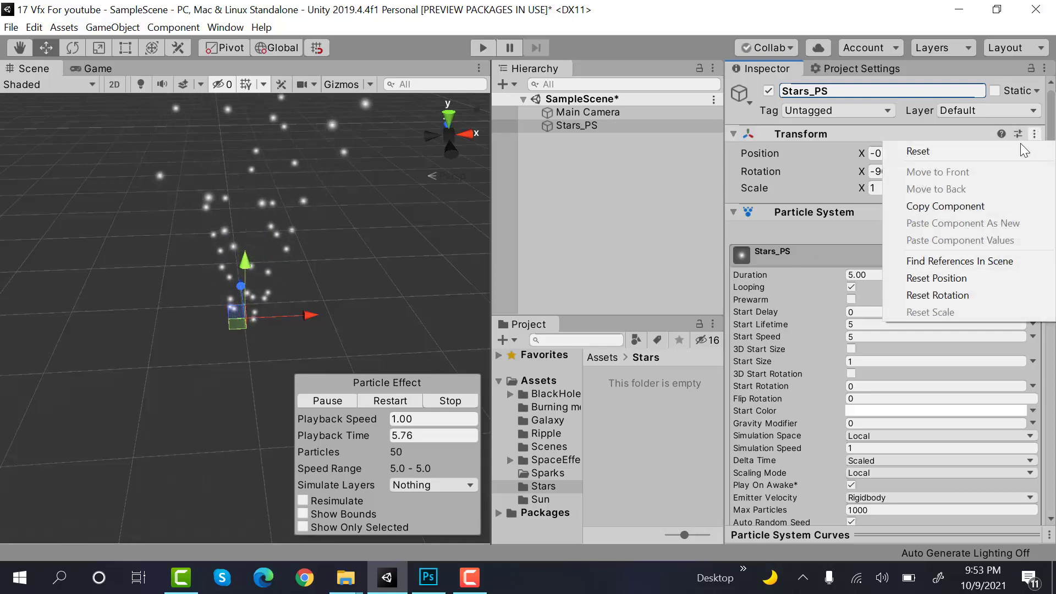
left_click(918, 150)
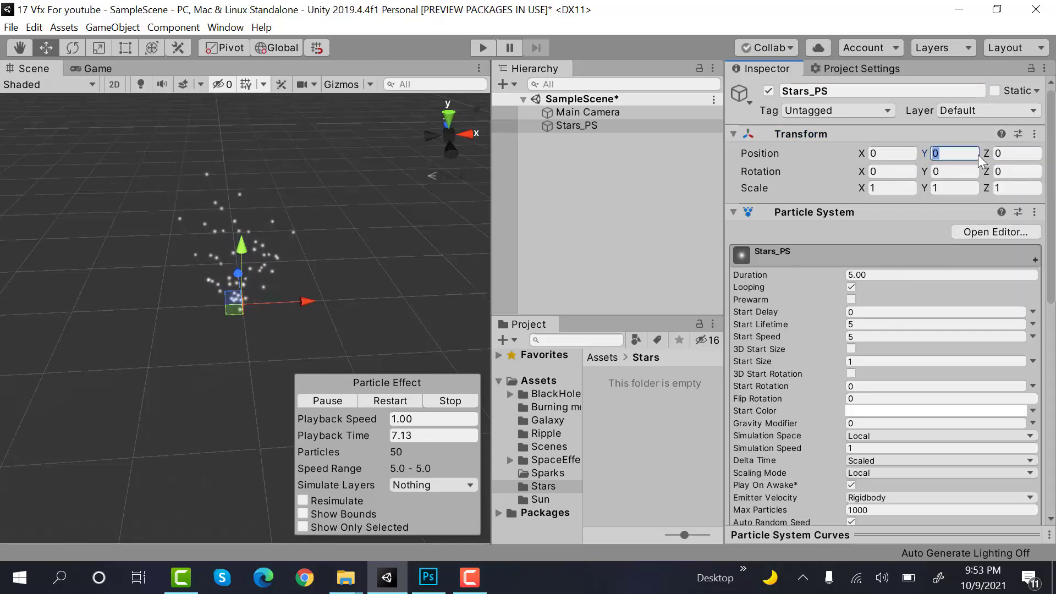
type("100")
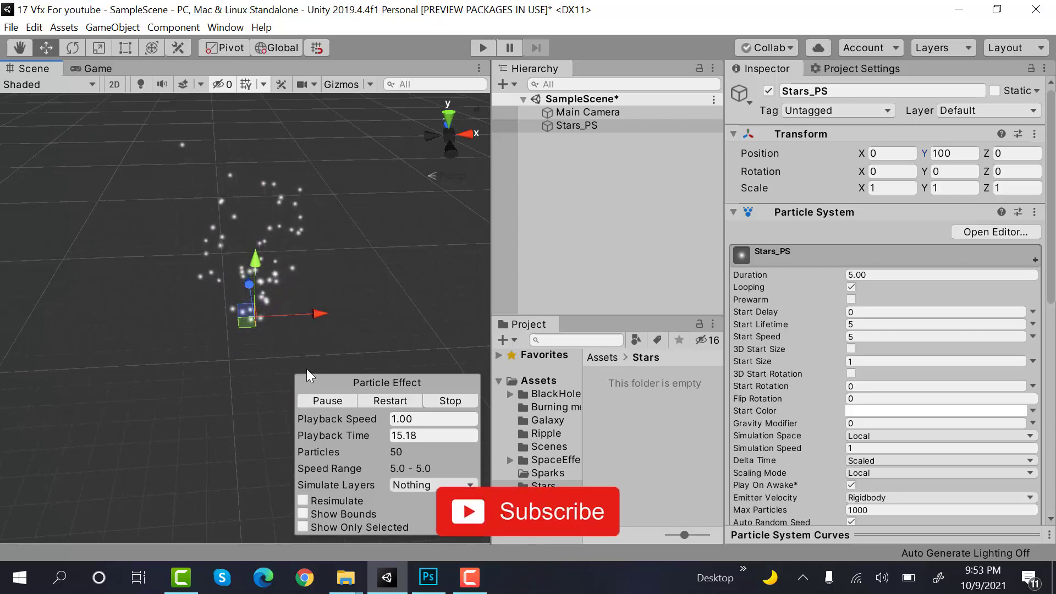
- Set Duration 10 and Start Lifetime 15, and enable Prewarm on Stars_PS
left_click(936, 311)
type("10")
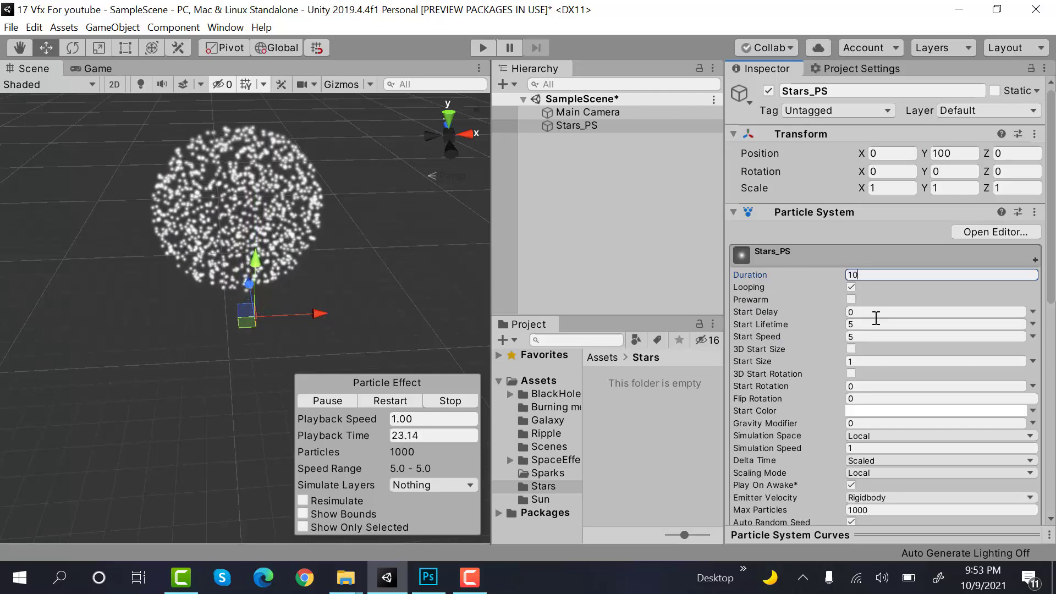
left_click(936, 324)
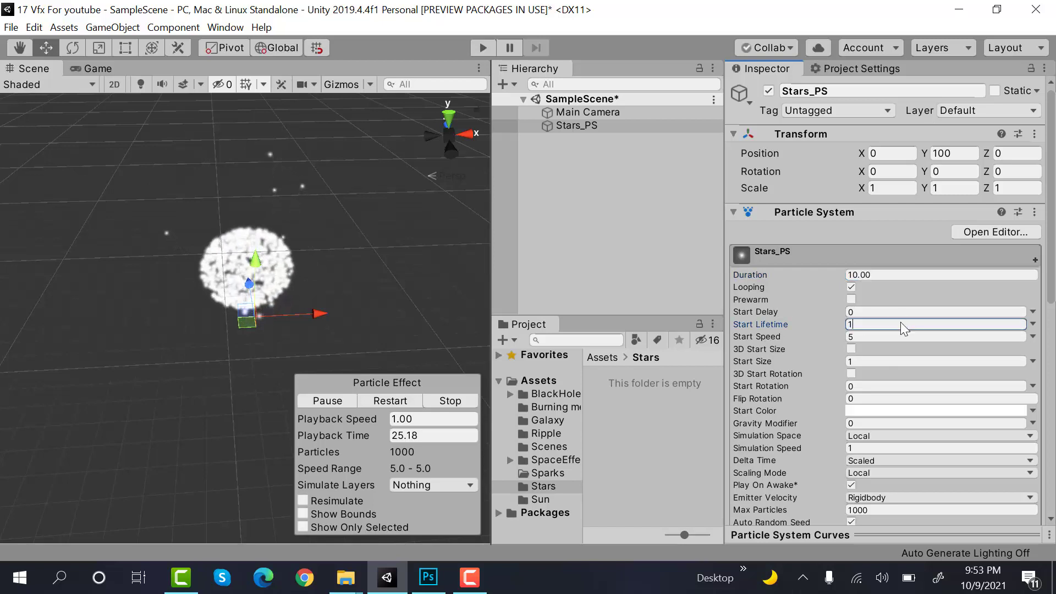
type("15")
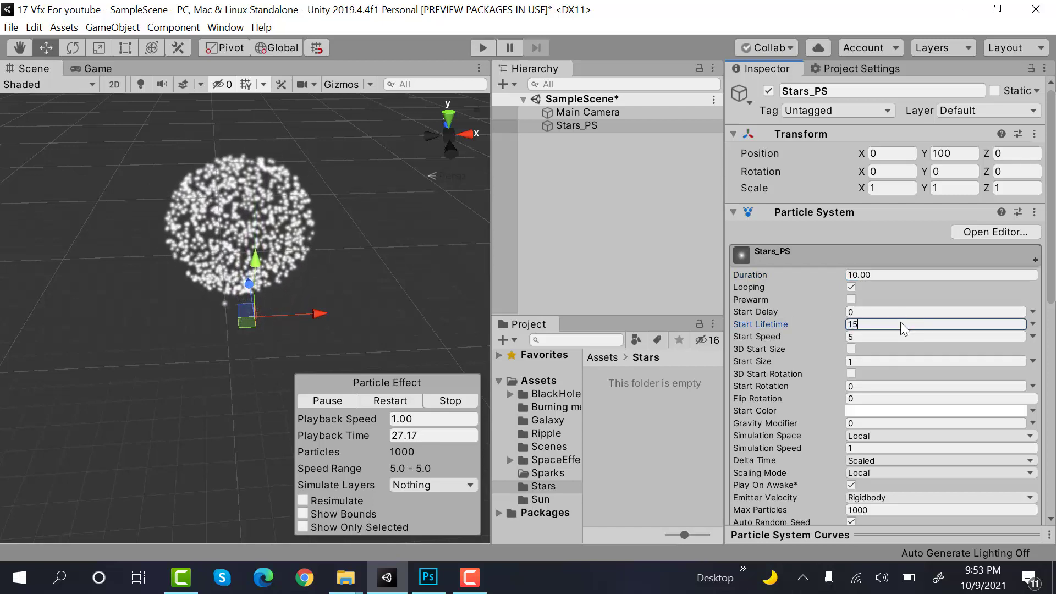
left_click(851, 299)
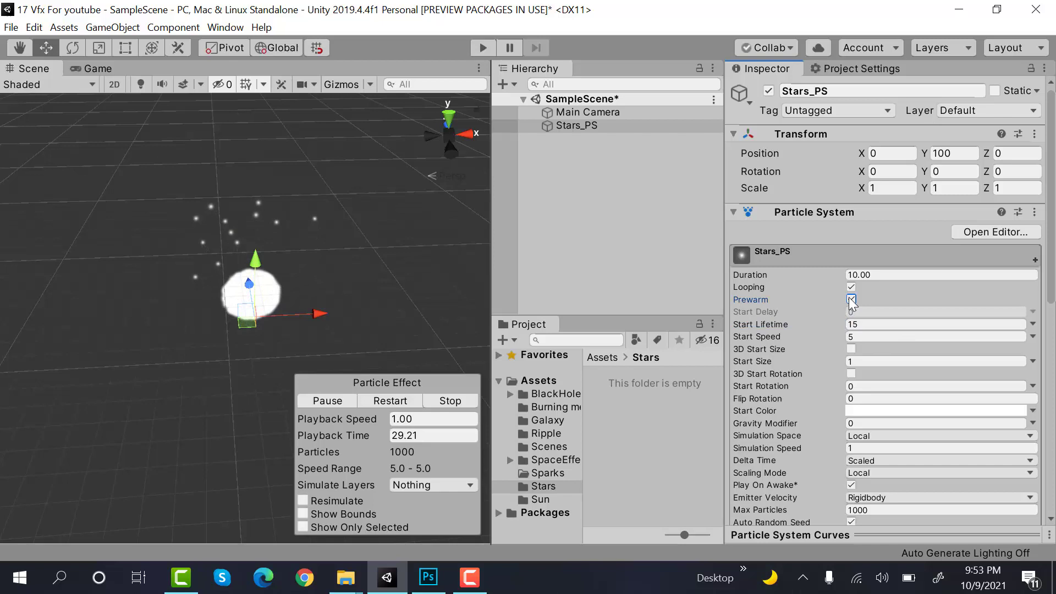
left_click(851, 300)
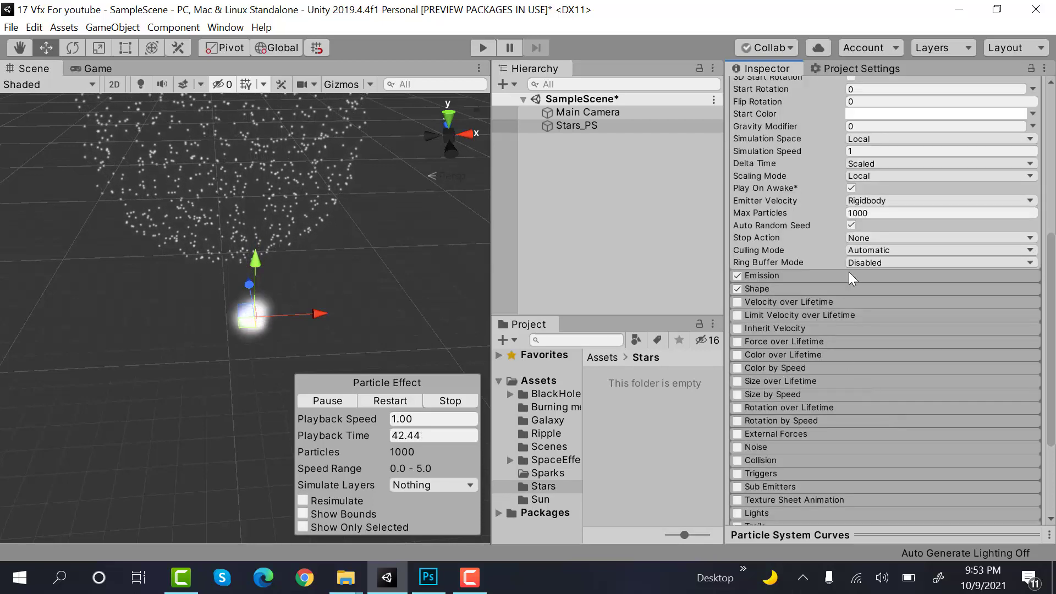
- Emit from a Box shape scaled 500 by 500 across
left_click(761, 275)
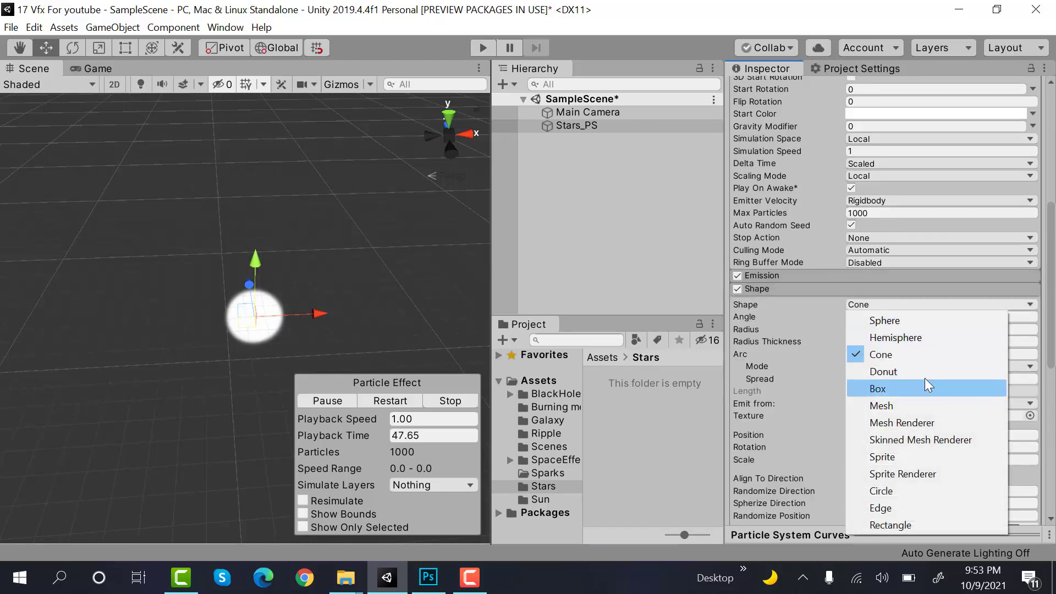
left_click(877, 388)
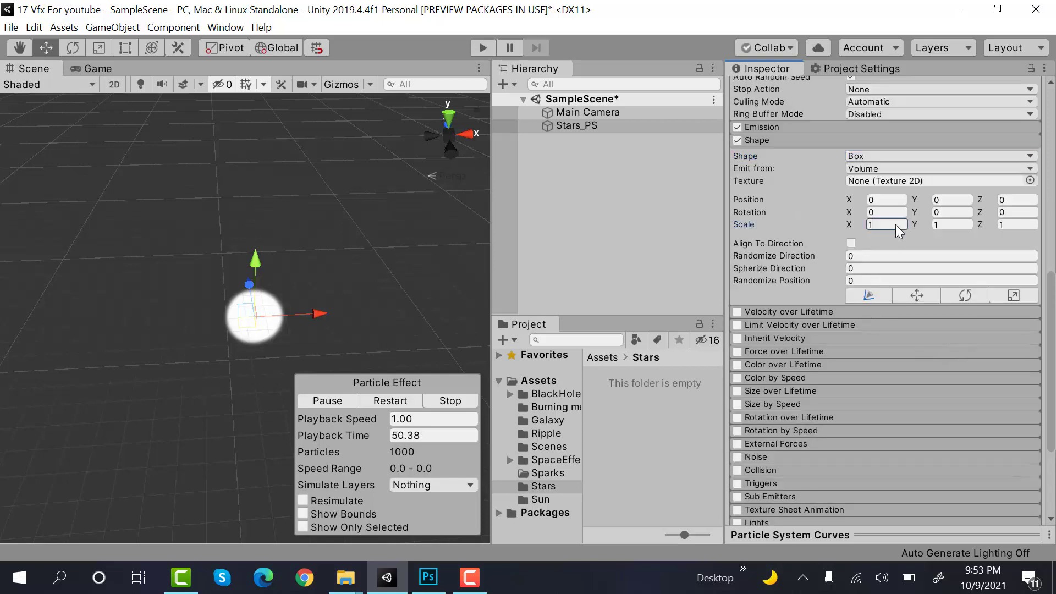
type("500")
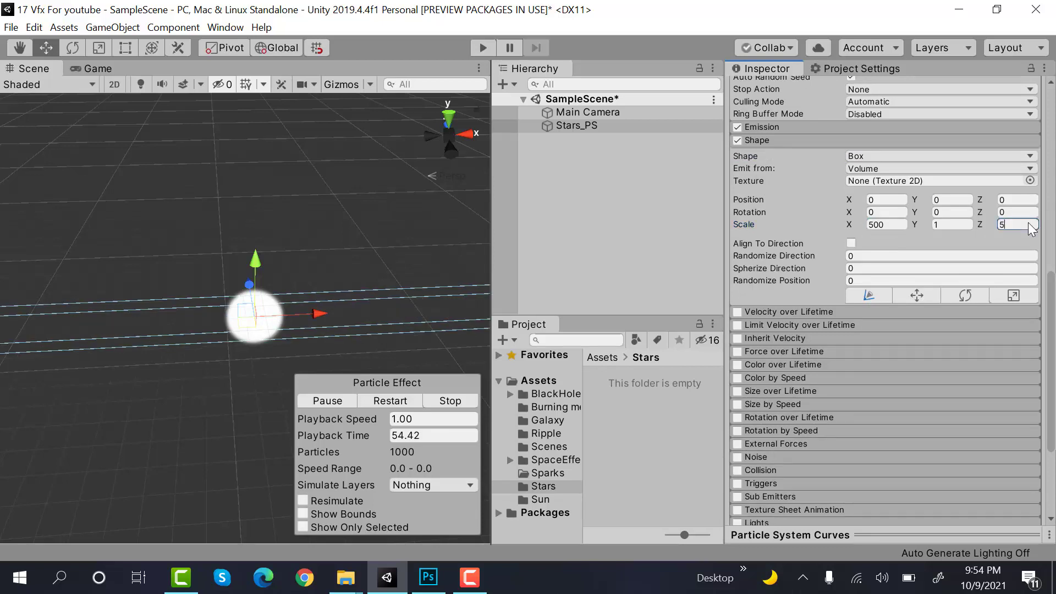
type("00")
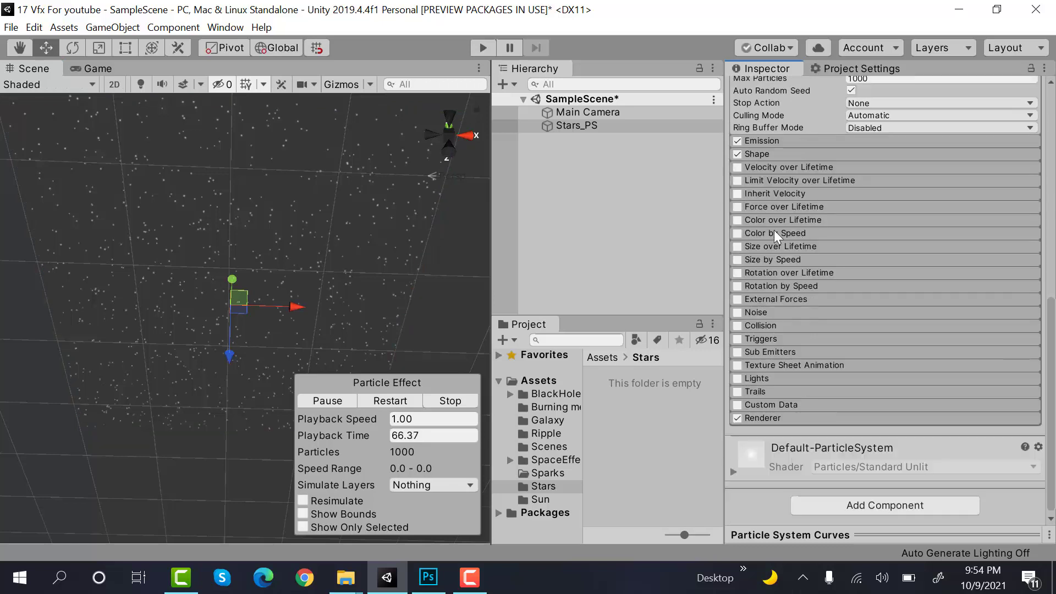
- Enable Color over Lifetime with a gradient whose start and end alpha are 0
left_click(735, 219)
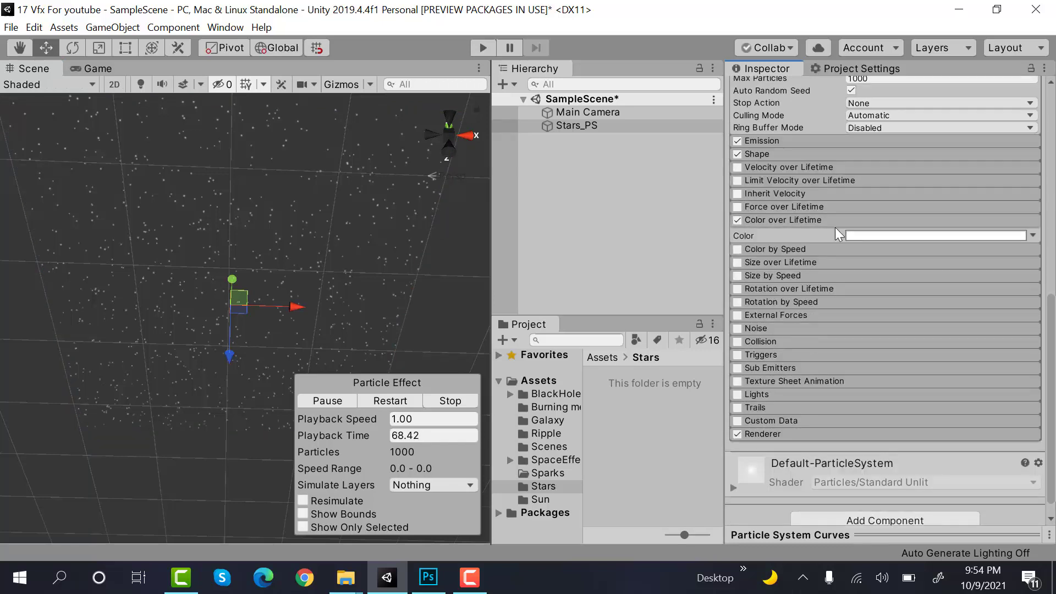
left_click(937, 235)
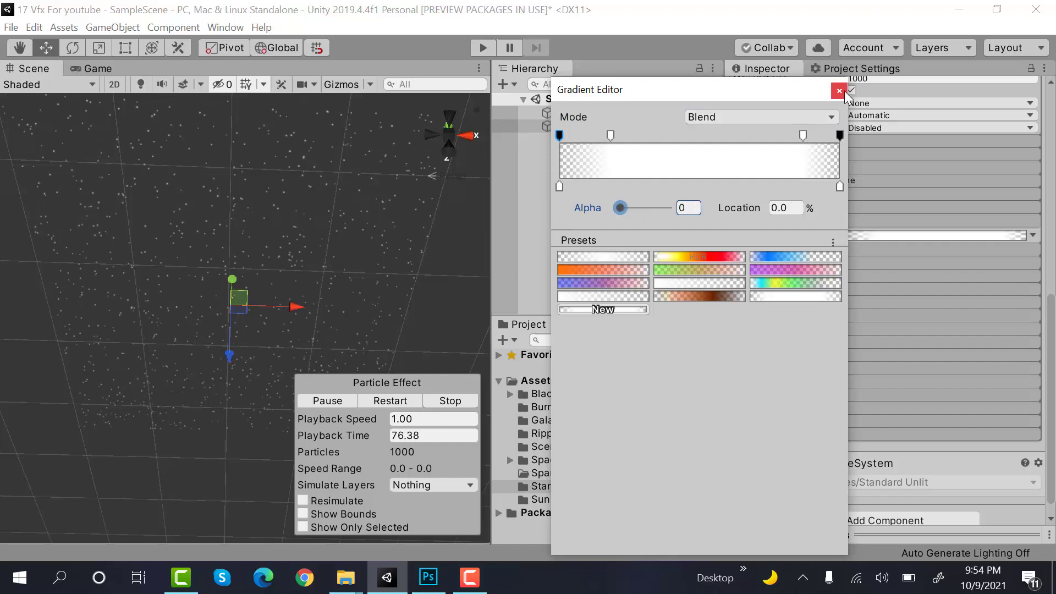
left_click(838, 90)
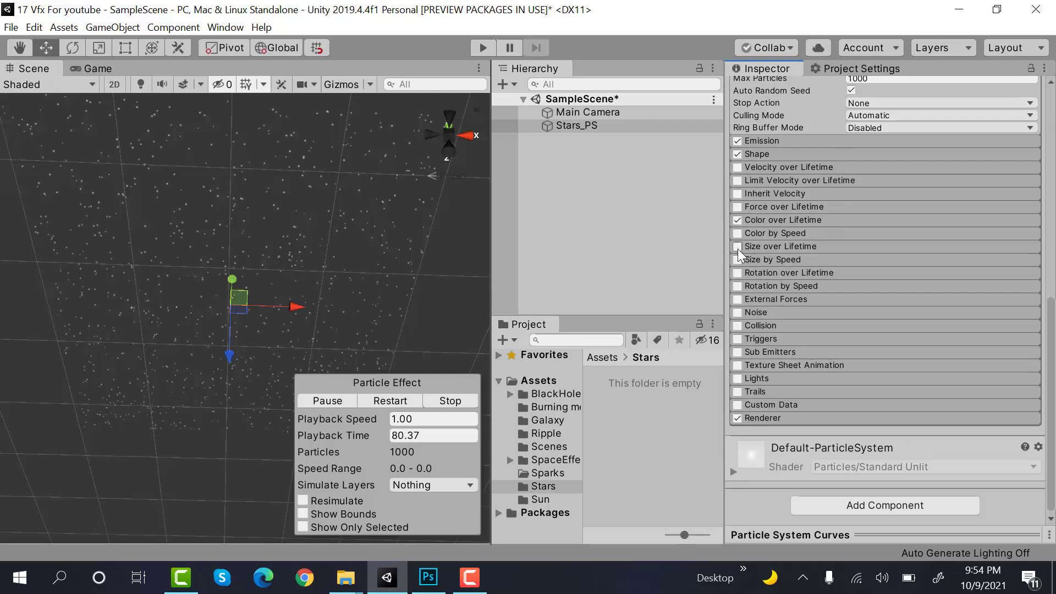
- Enable Size over Lifetime and add a point to its size curve
left_click(737, 246)
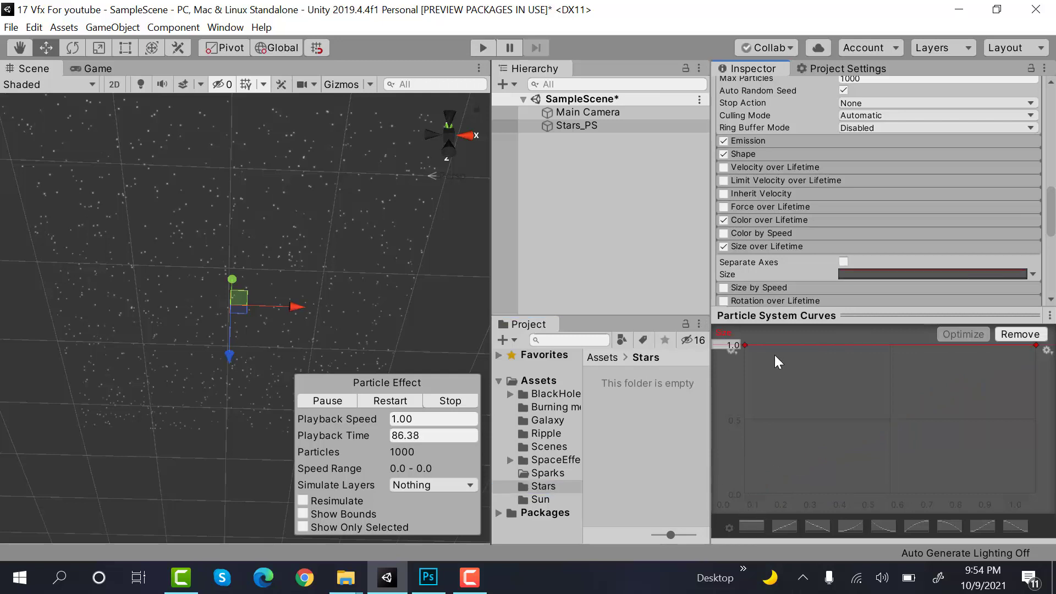
right_click(777, 346)
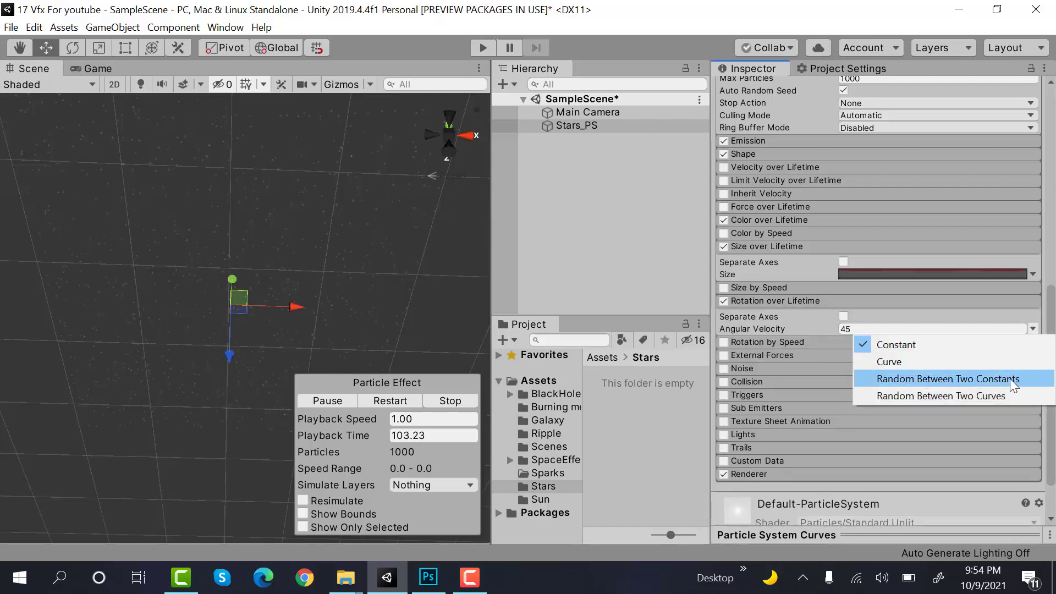
- Set Angular Velocity to Random Between Two Constants, -360 to 360
left_click(947, 378)
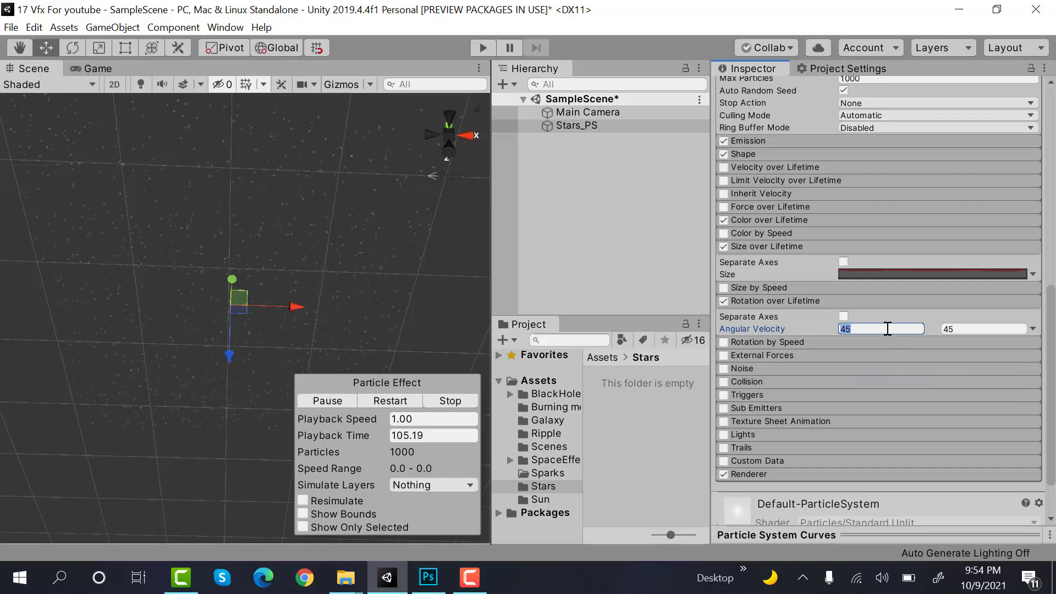
type("-360")
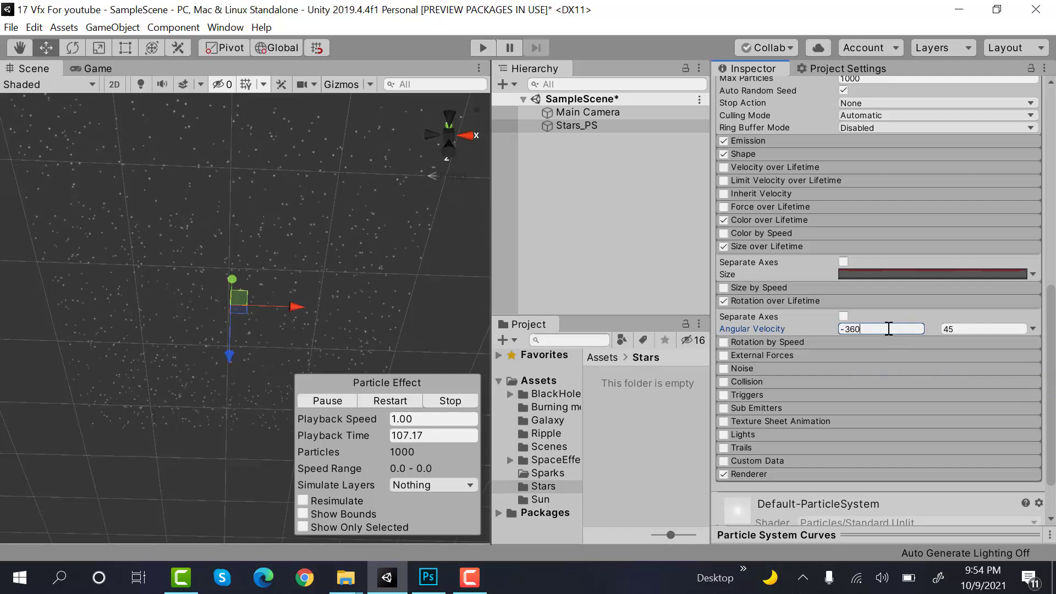
left_click(984, 328)
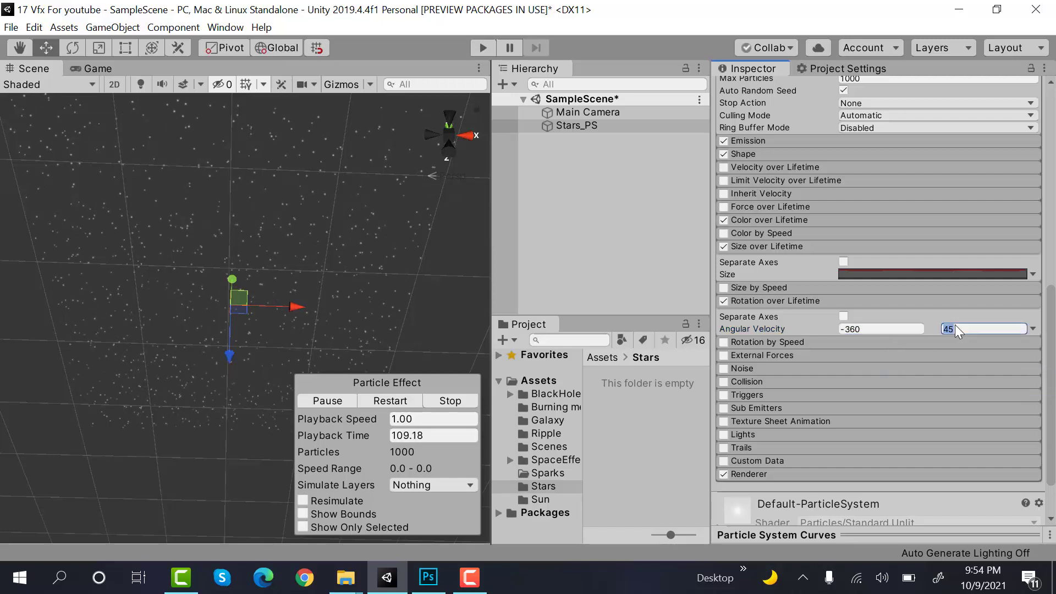
type("360")
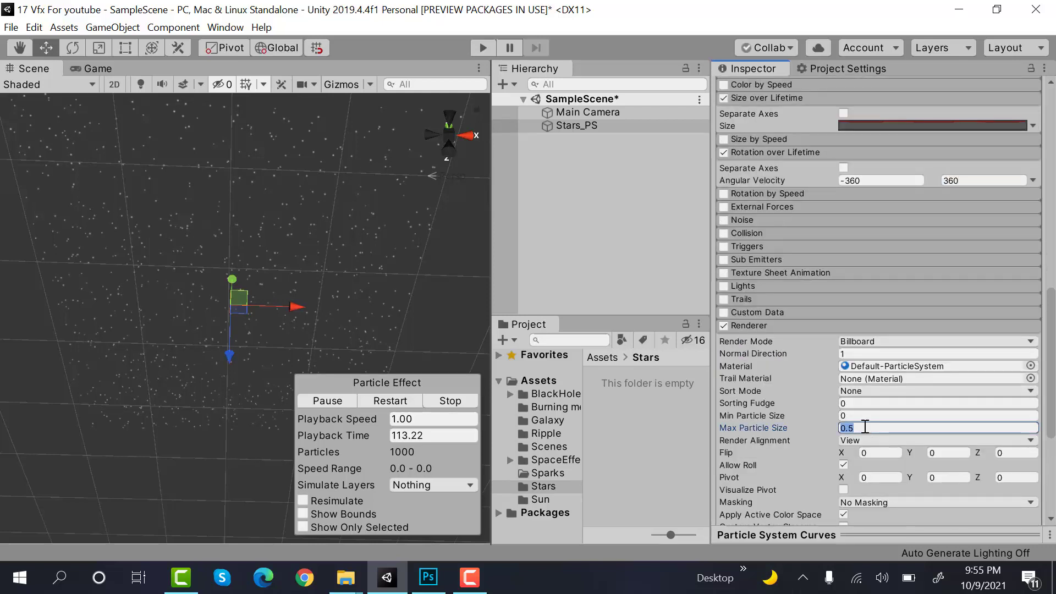
- Set the Renderer's Max Particle Size to 3
type("3")
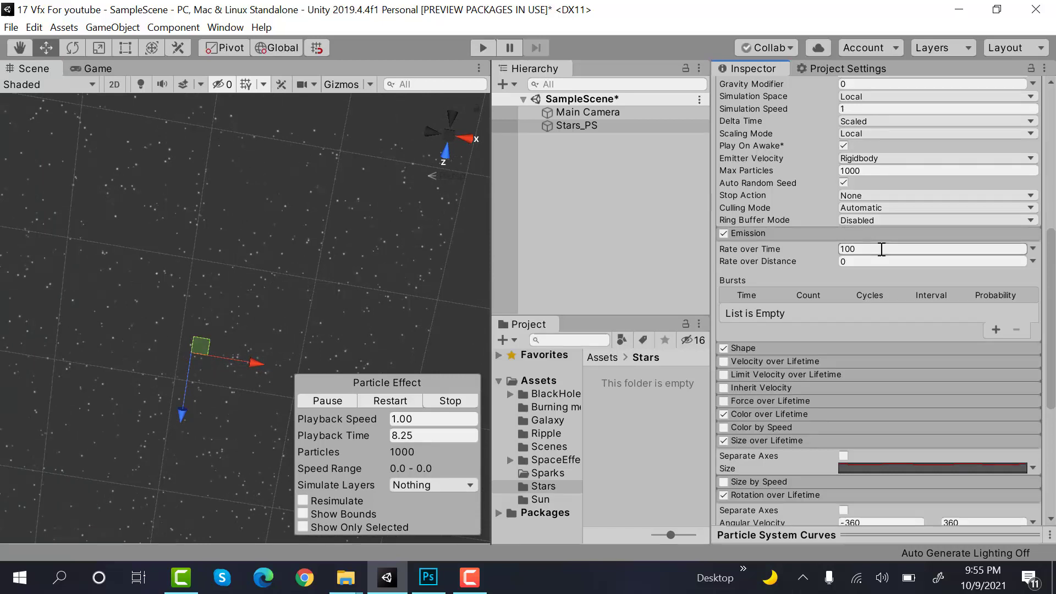
type("50")
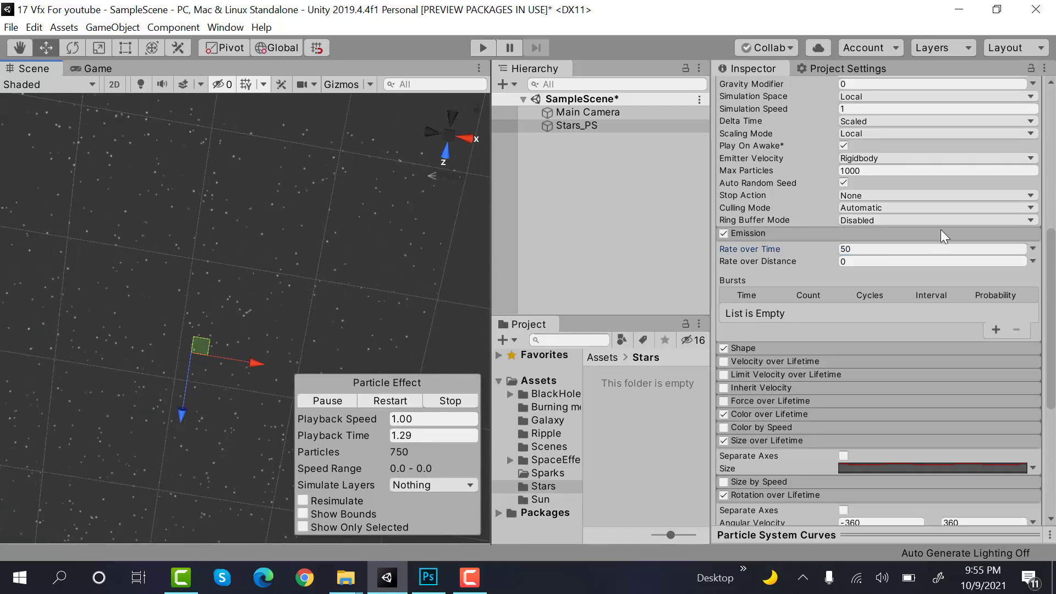
type("10")
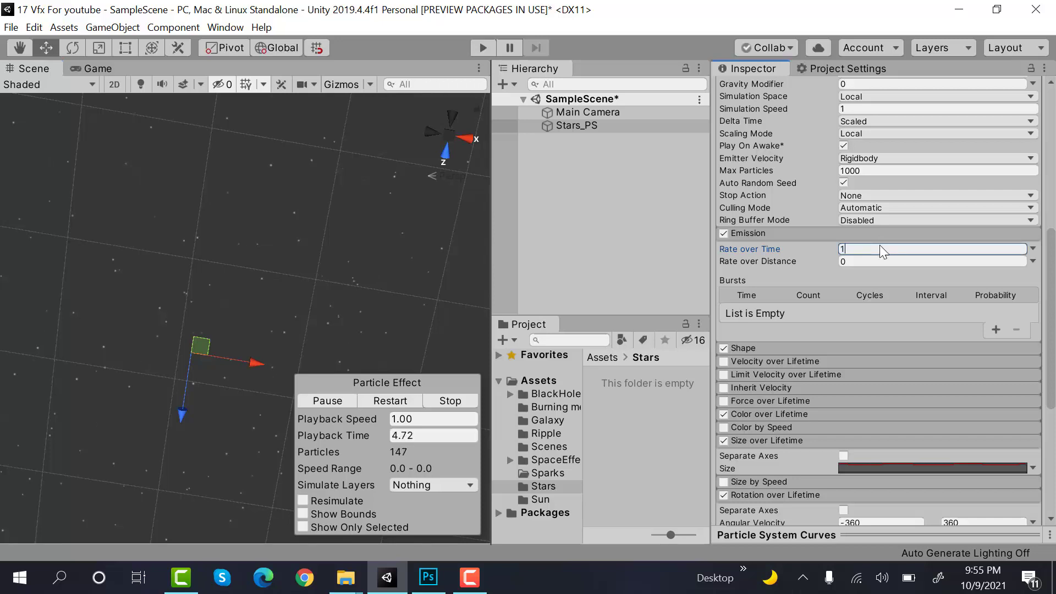
type("100")
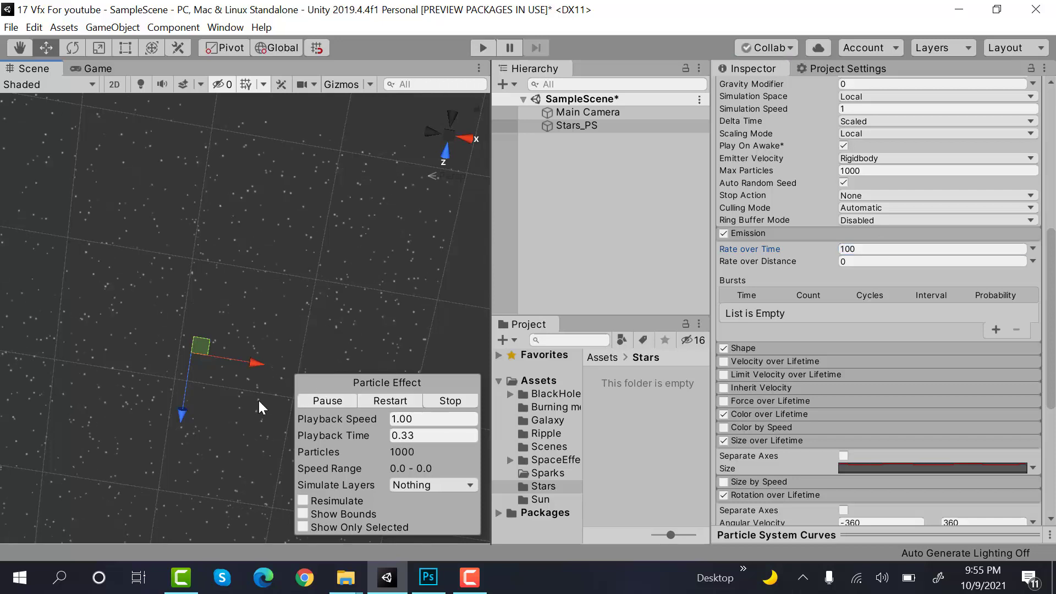